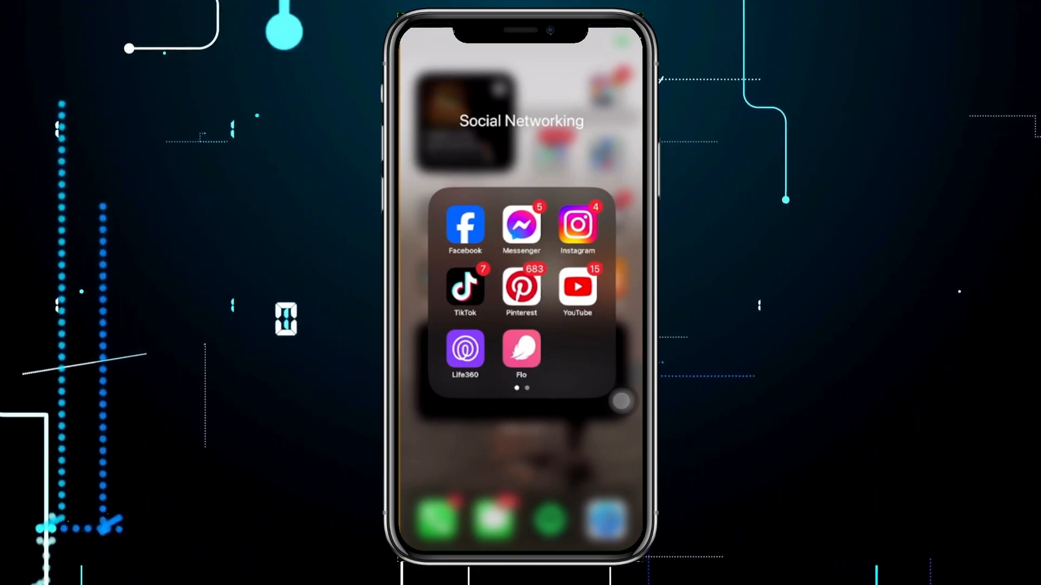
- Launch Facebook from the Social Networking folder to reach the news feed
{"action": "left_click", "coordinate": [465, 225]}
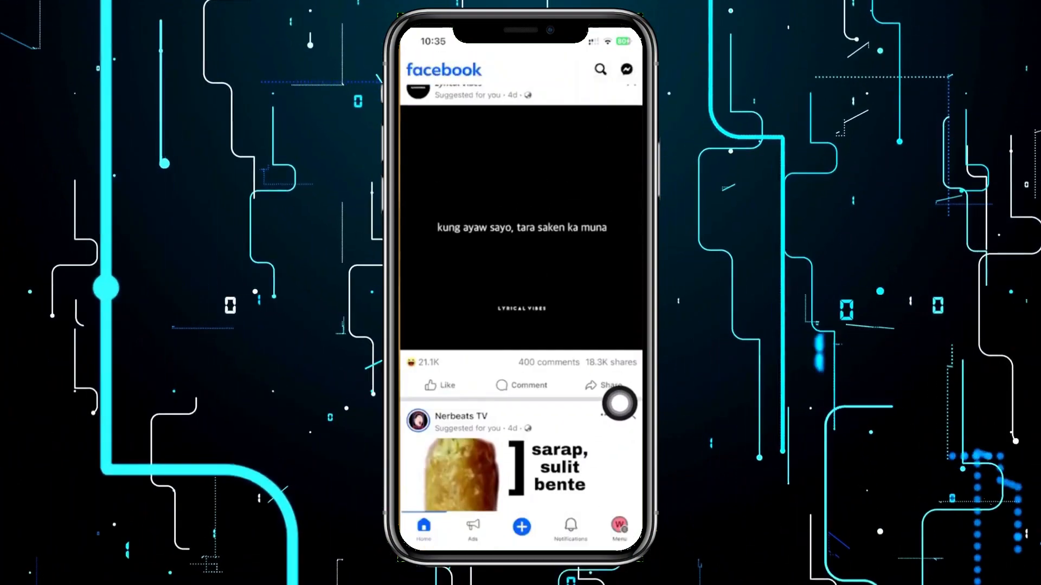
- Go through the Menu tab to the page's action buttons editor showing the Message button
{"action": "scroll", "scroll_direction": "down", "scroll_amount": 3}
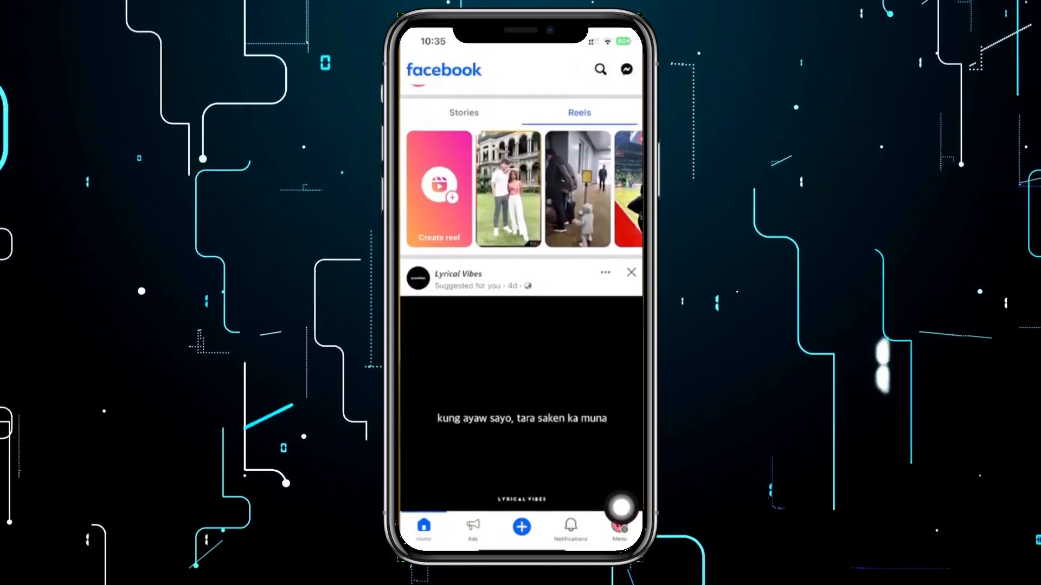
{"action": "left_click", "coordinate": [618, 527]}
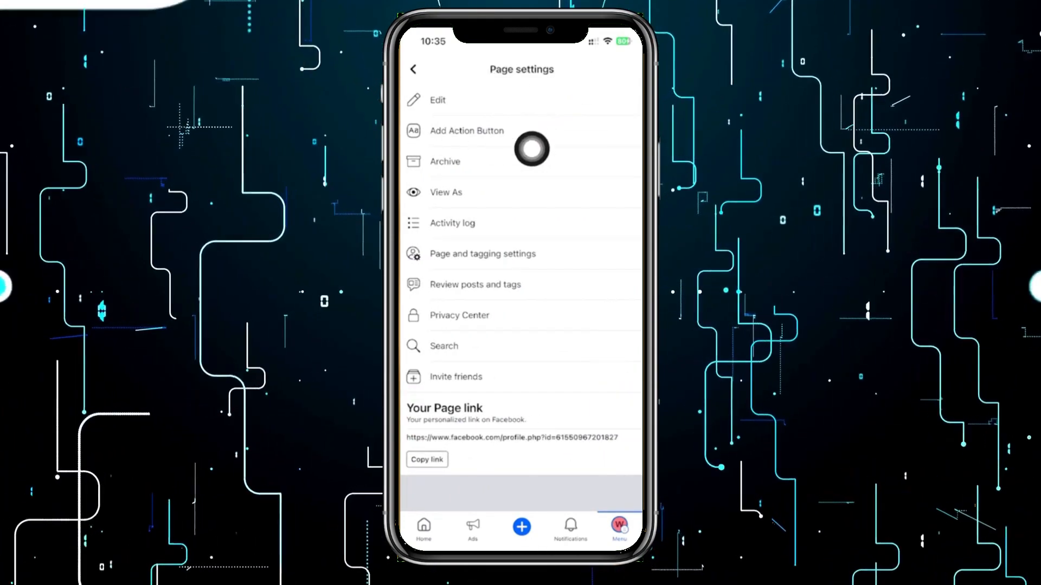
{"action": "left_click", "coordinate": [467, 130]}
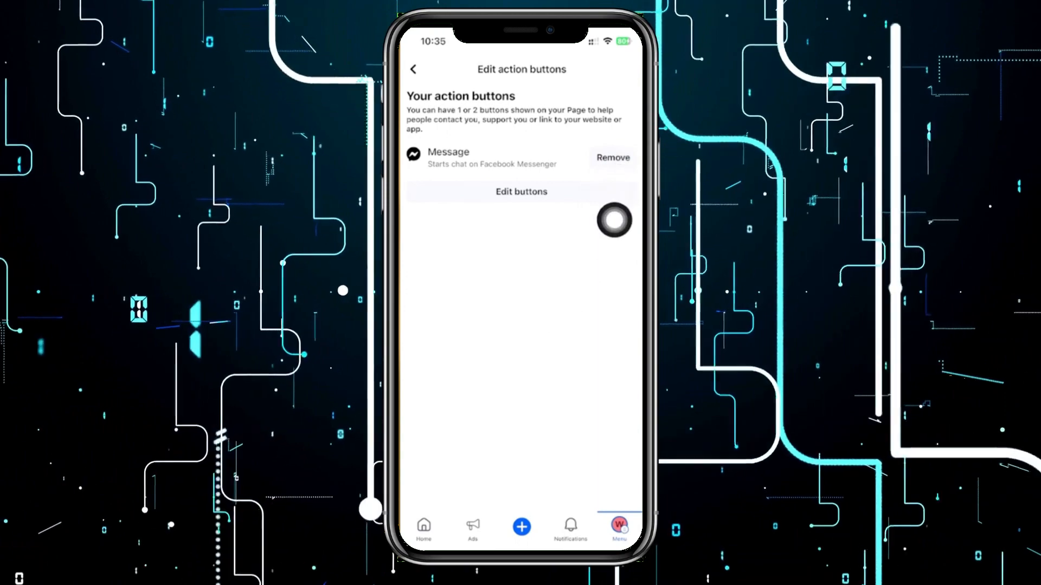
- Delete the Message action button, leaving the page with no action buttons
{"action": "left_click", "coordinate": [612, 157]}
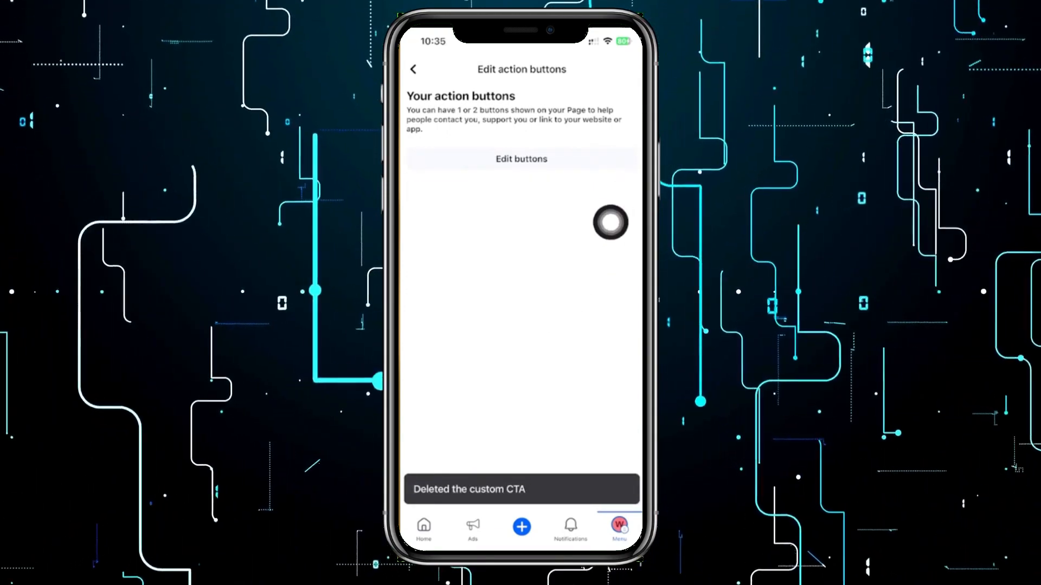
- Re-check Message as the page button, save, and return to the Web Wizard profile
{"action": "left_click", "coordinate": [521, 158]}
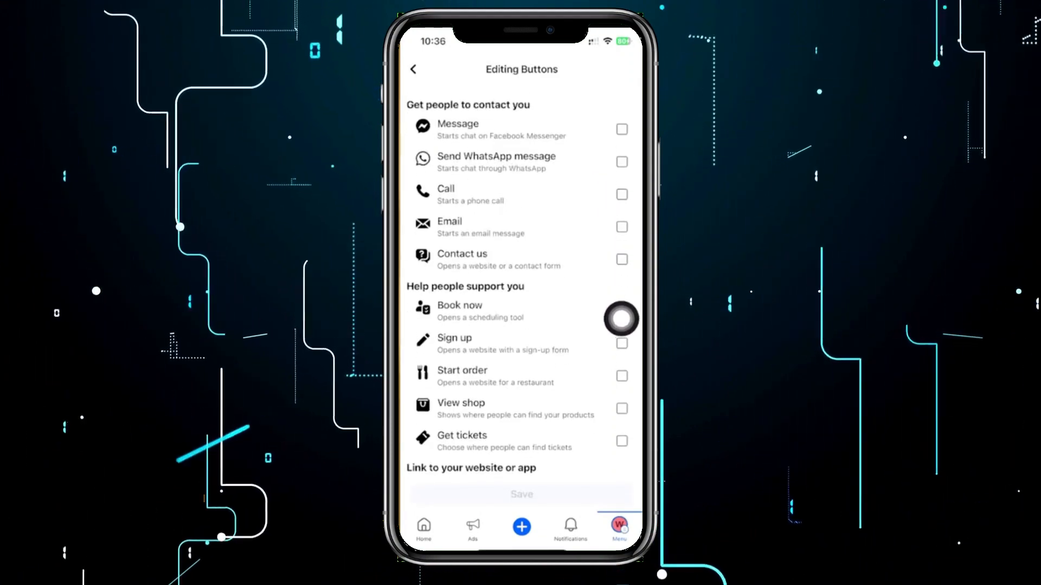
{"action": "left_click", "coordinate": [621, 194]}
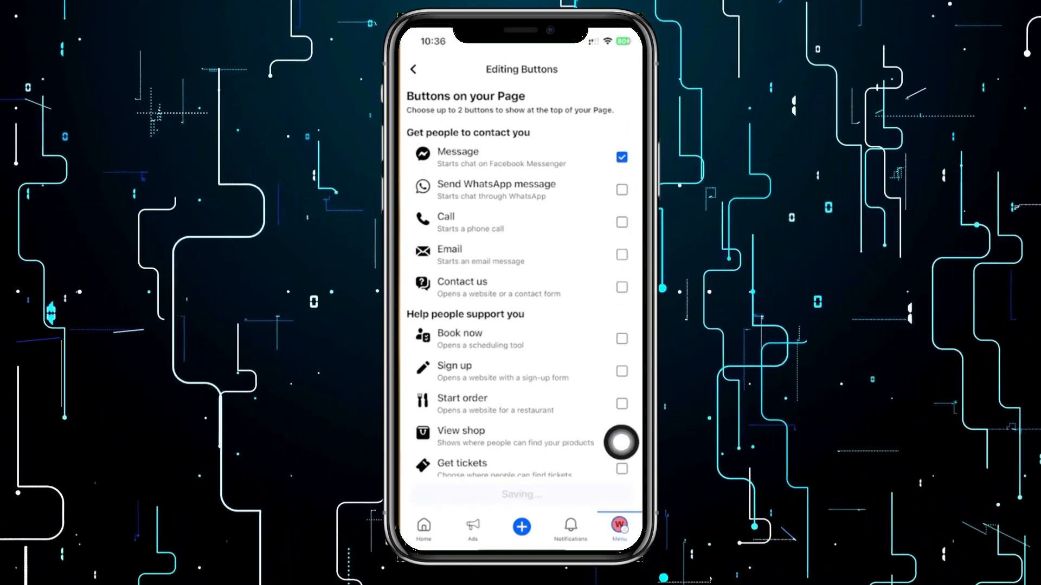
{"action": "left_click", "coordinate": [413, 69]}
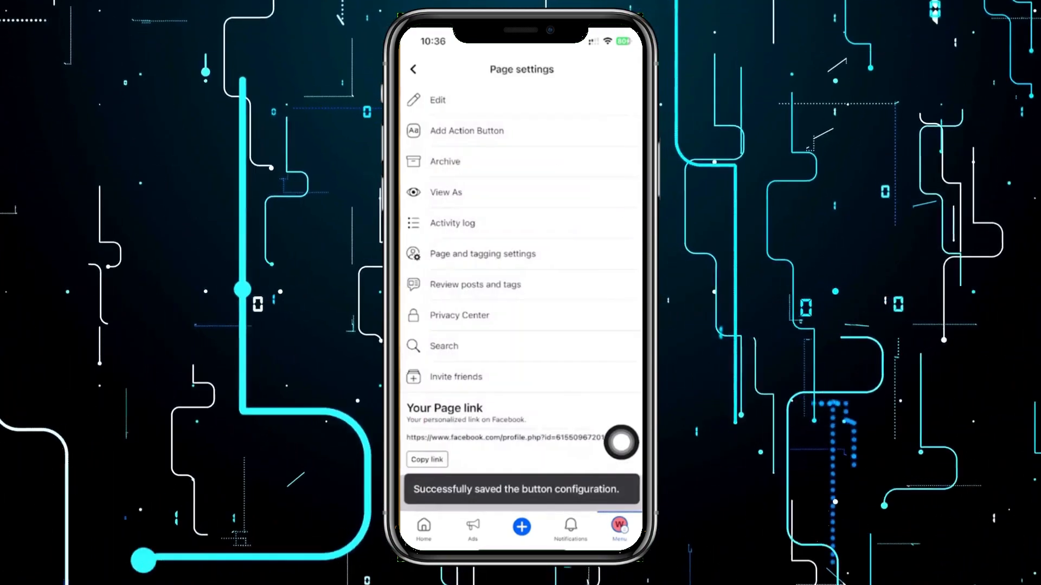
{"action": "left_click", "coordinate": [413, 68]}
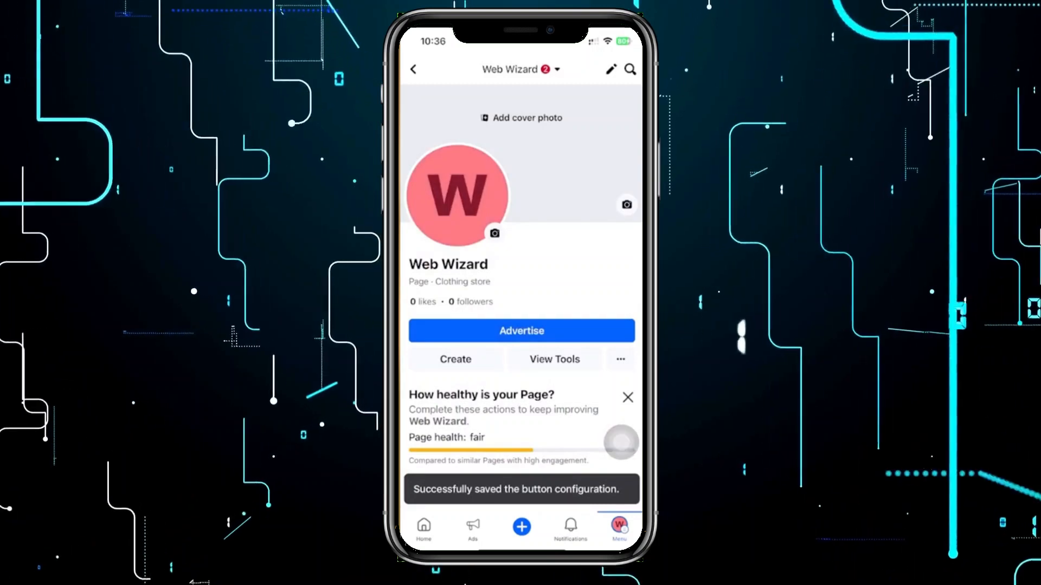